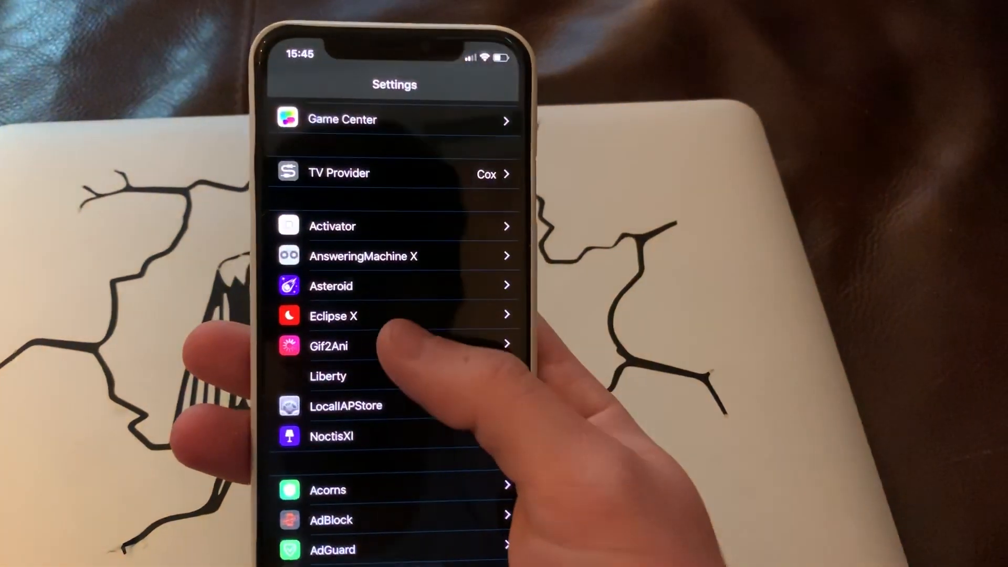
Step: Open the Gif2Ani preference pane from the Settings tweak list
left_click(328, 346)
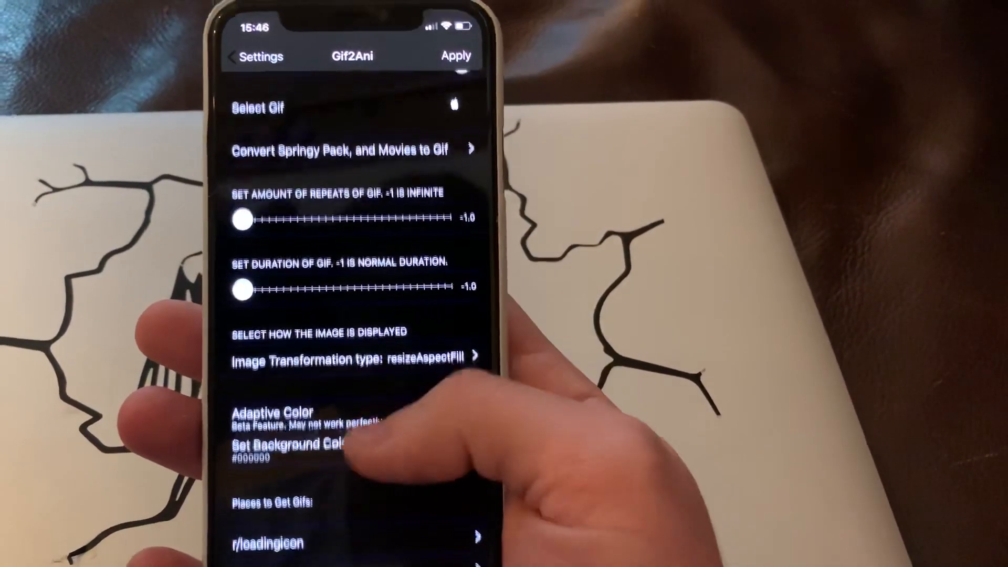
Step: Scroll down through the Gif2Ani repeat, duration and display options
scroll("down", 3)
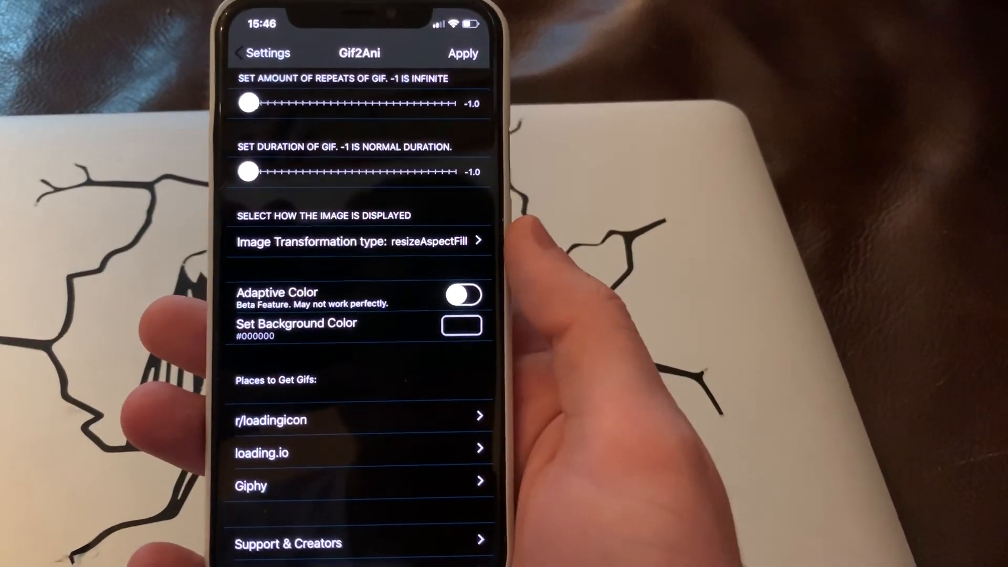
scroll("down", 3)
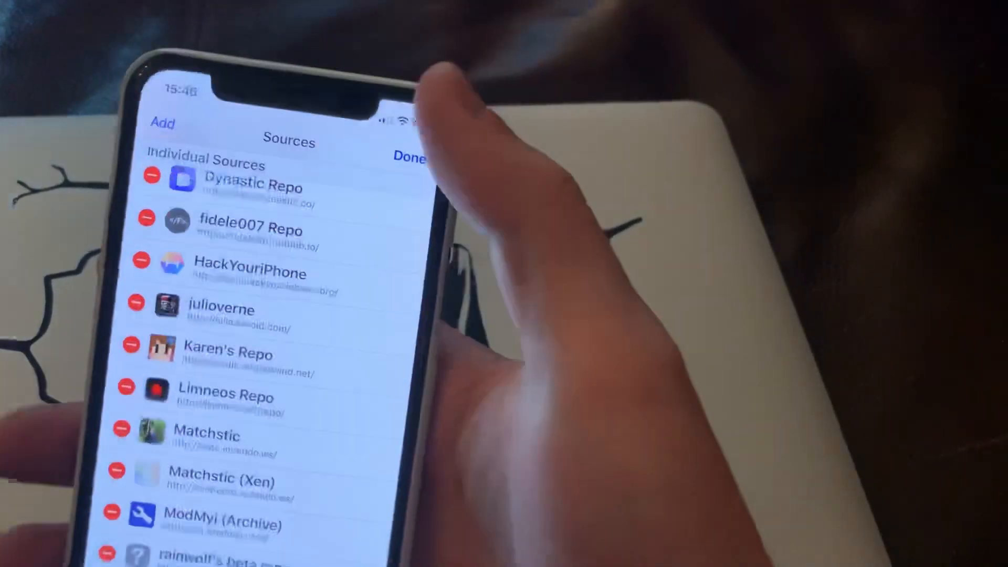
Step: Finish editing the Sources list and bring up the Enter Cydia/APT URL prompt
left_click(409, 156)
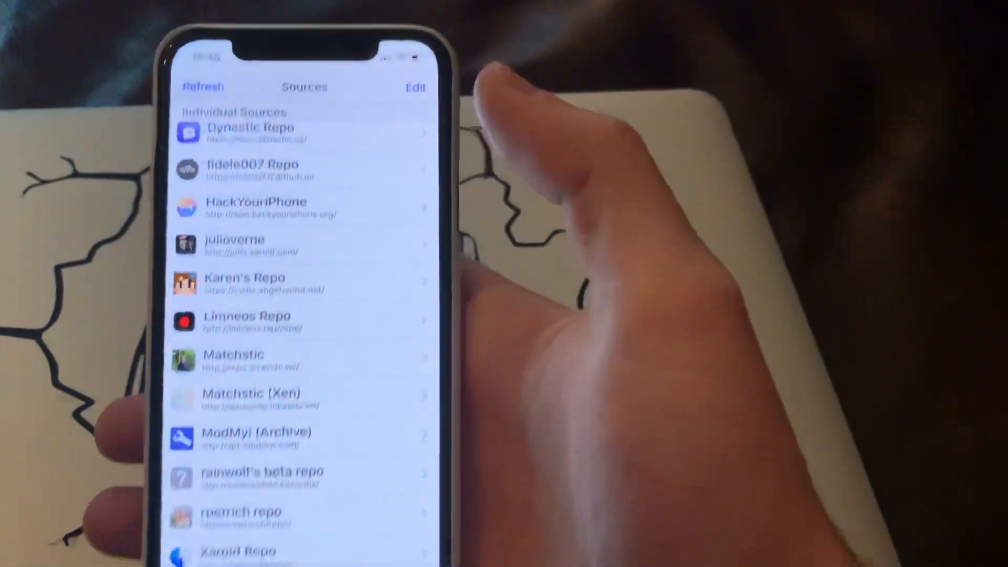
scroll("down", 3)
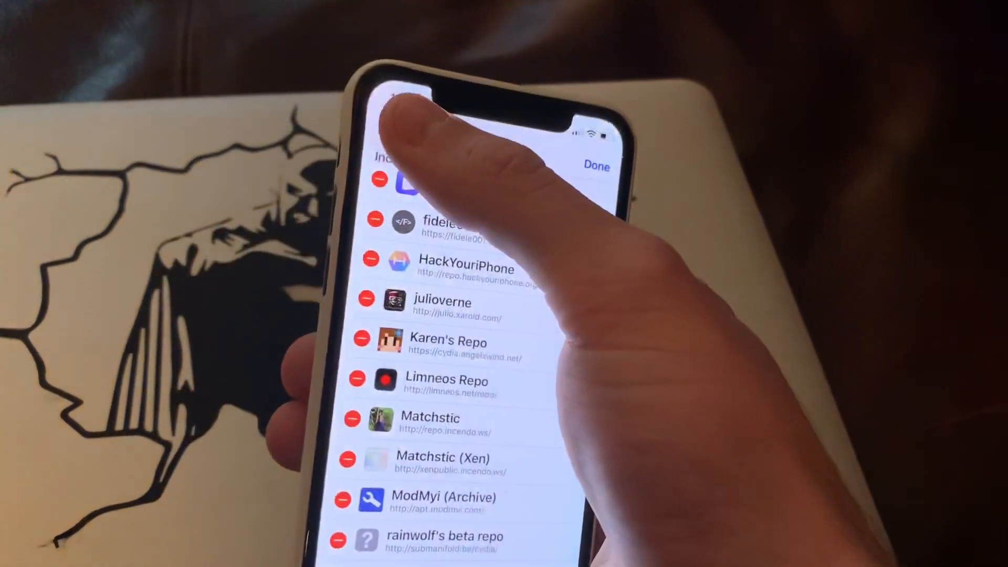
left_click(383, 157)
type("https")
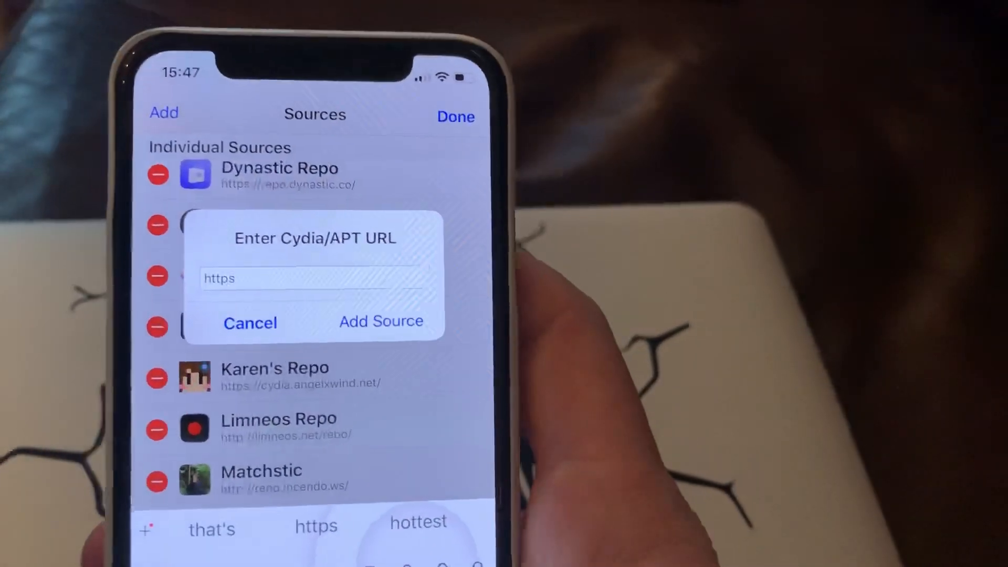
type("://")
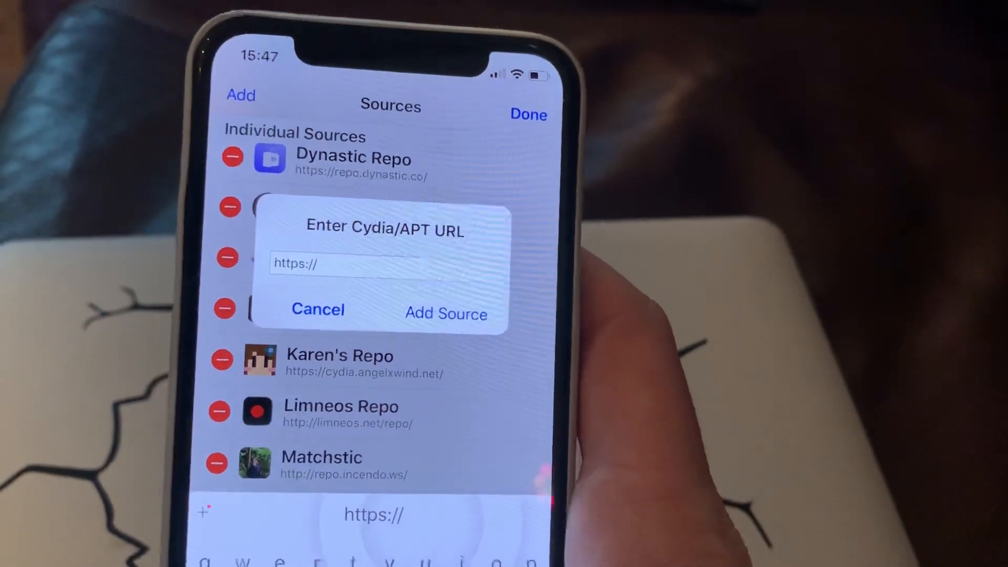
type("repo.dynastic")
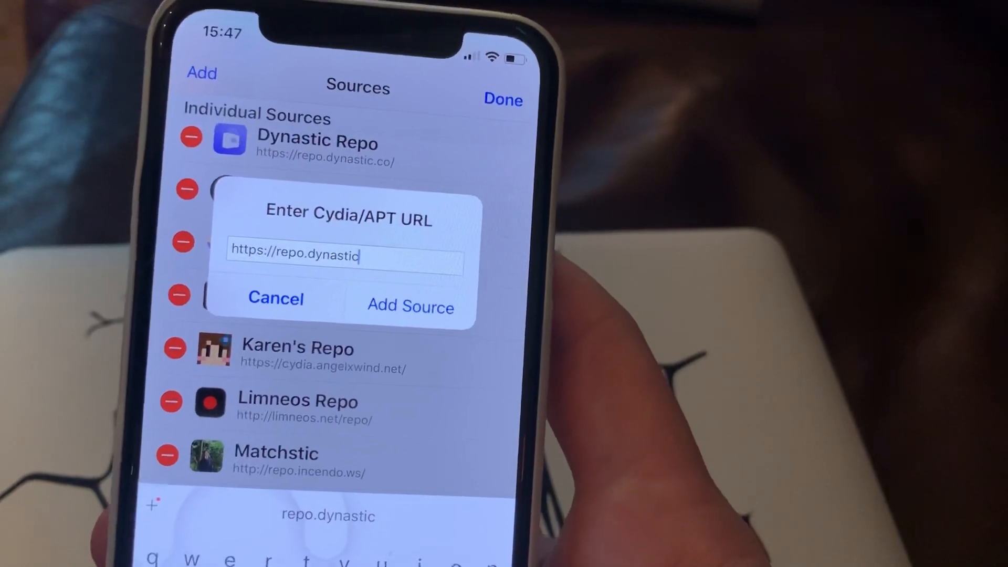
type(".co")
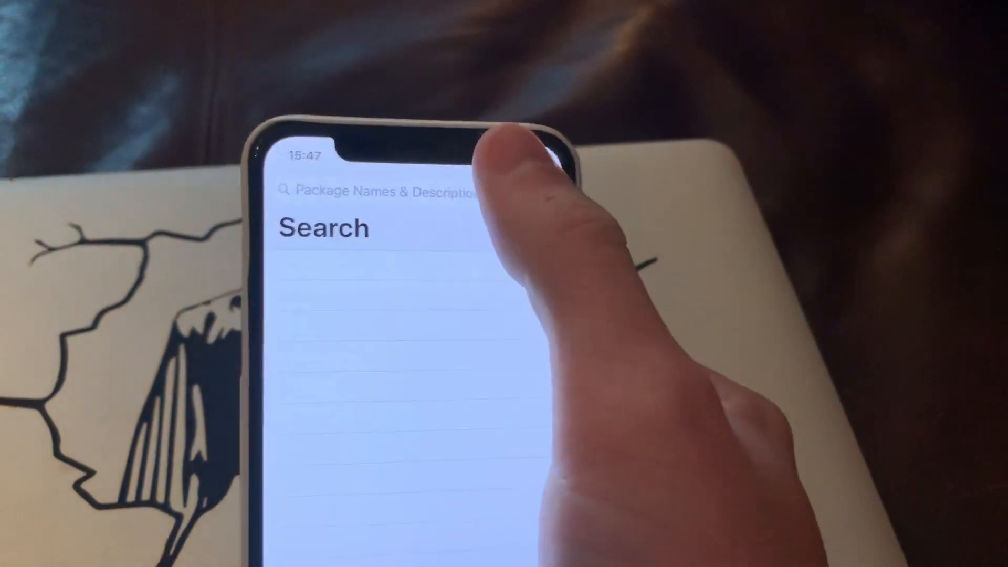
Step: Search Cydia packages for "Gif"
left_click(379, 191)
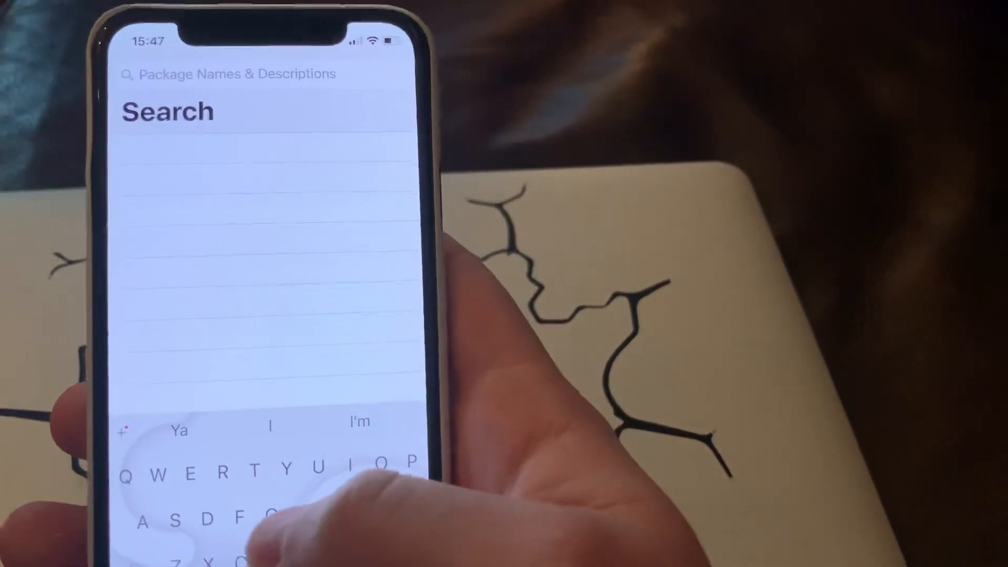
type("H")
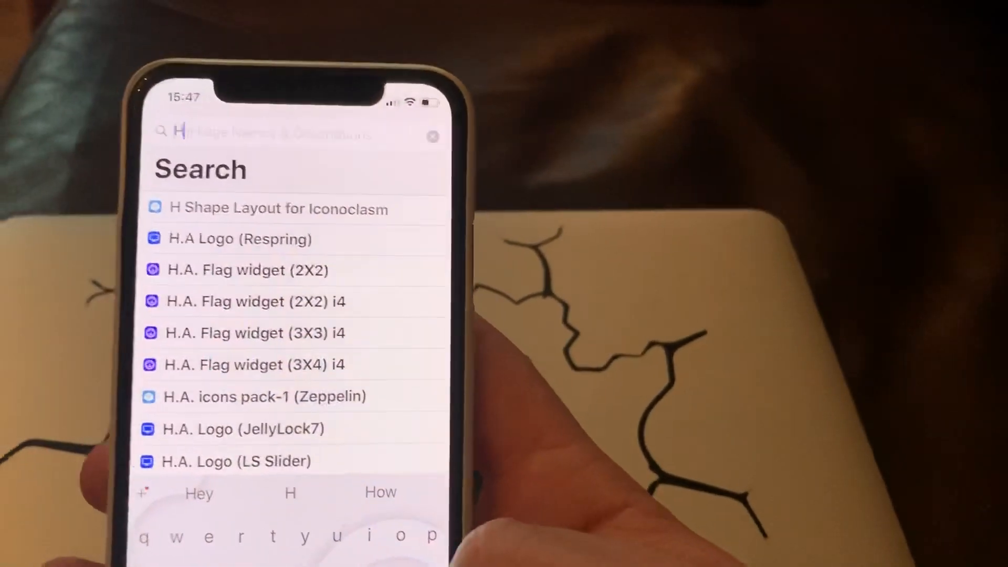
type("Gif")
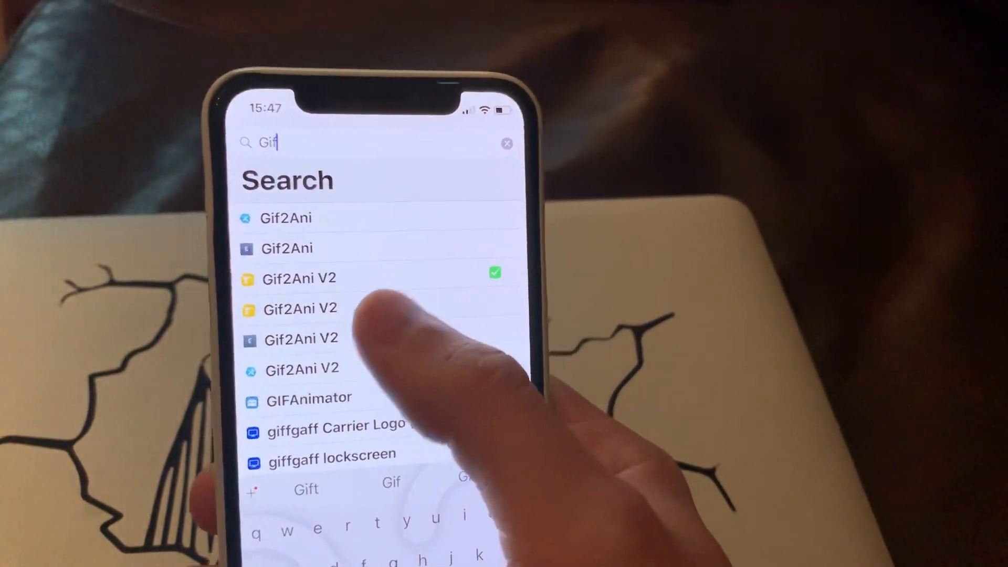
Step: Open Gif2Ani V2's package settings and apply the Apple logo gif
left_click(298, 278)
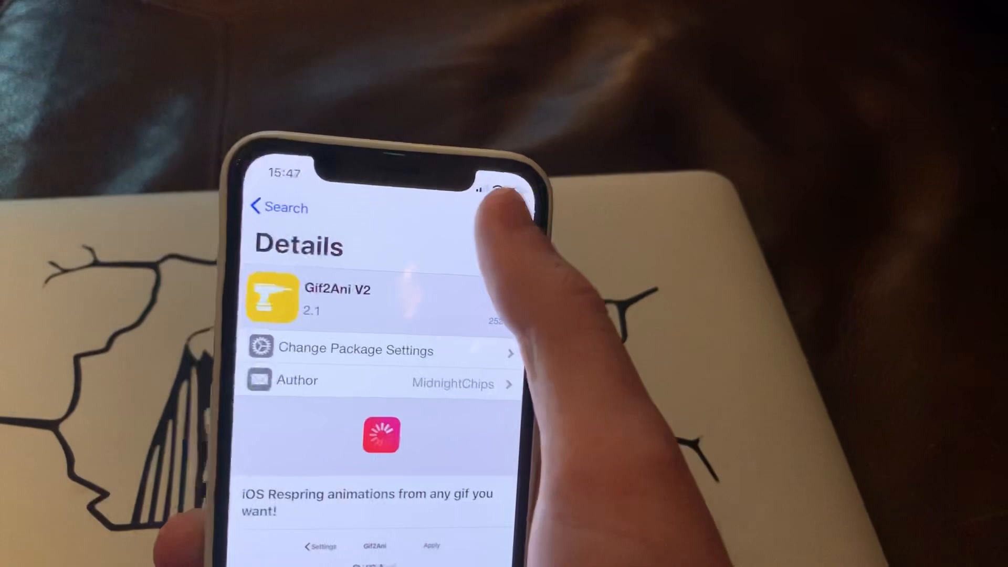
left_click(498, 192)
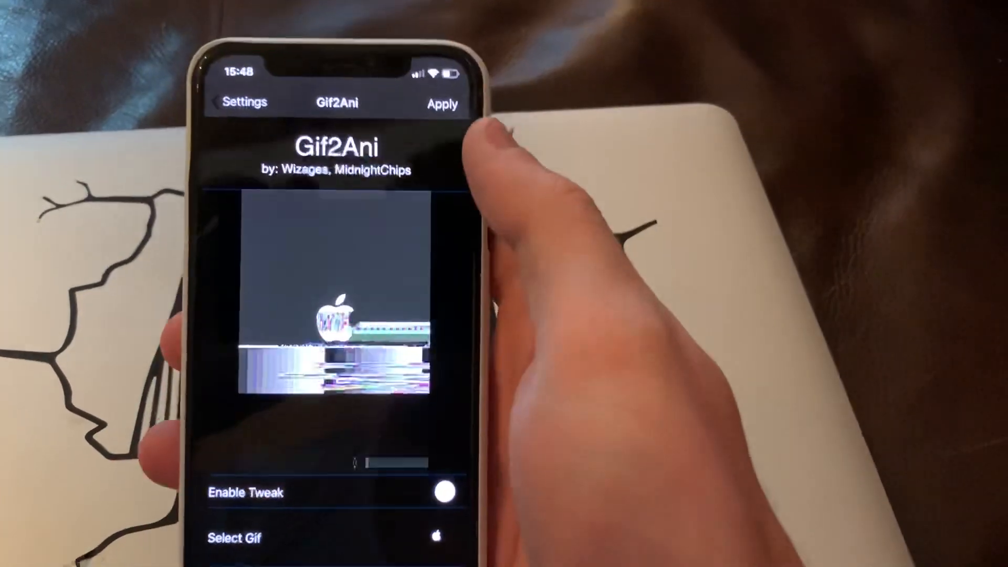
left_click(441, 103)
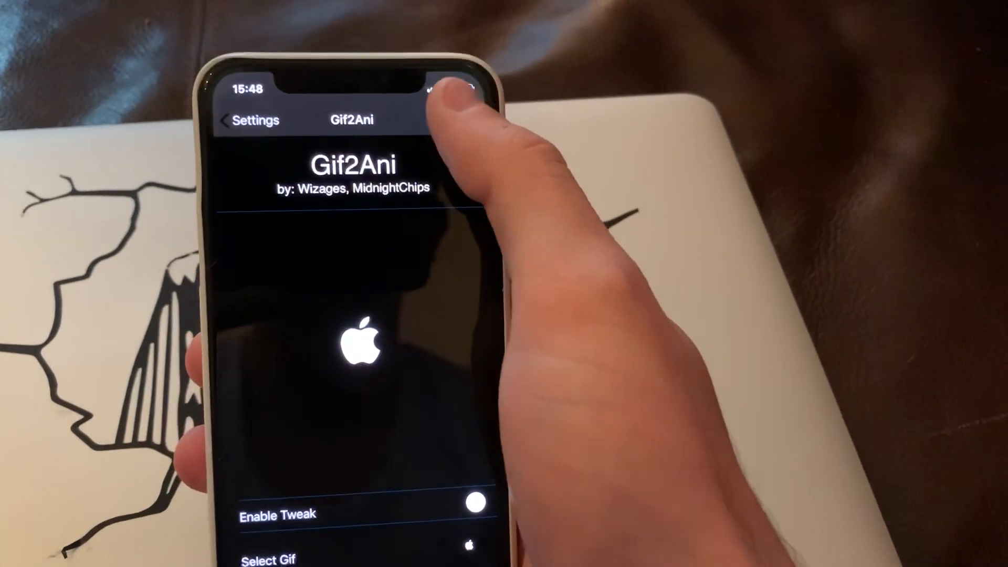